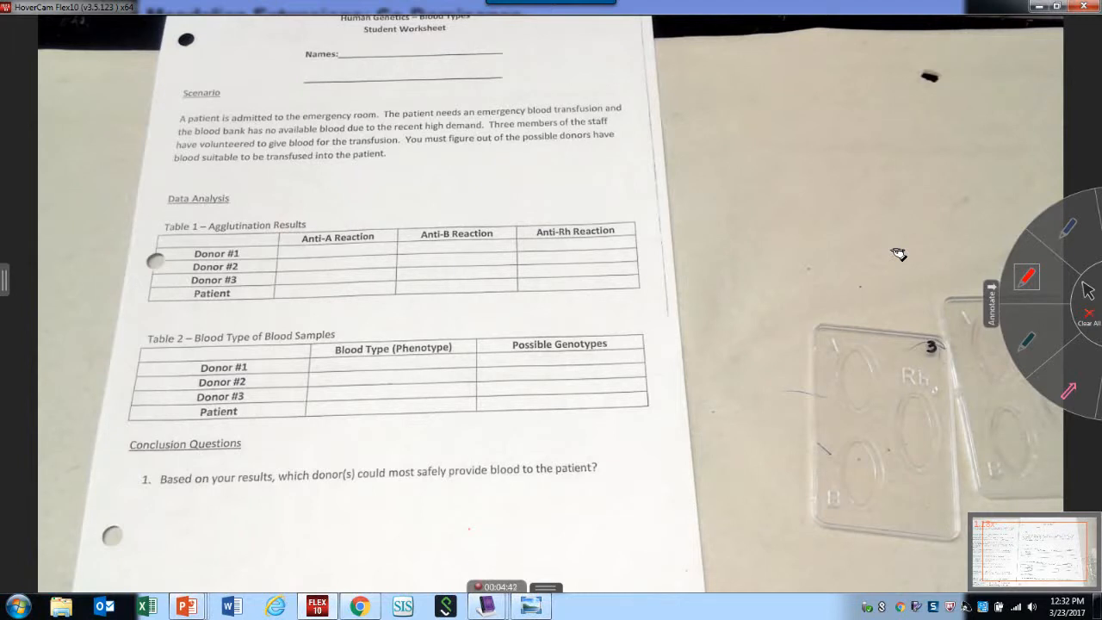
Step: Mark donor 1's anti-A reaction as negative with the red pen
left_click_drag(313, 255, 341, 251)
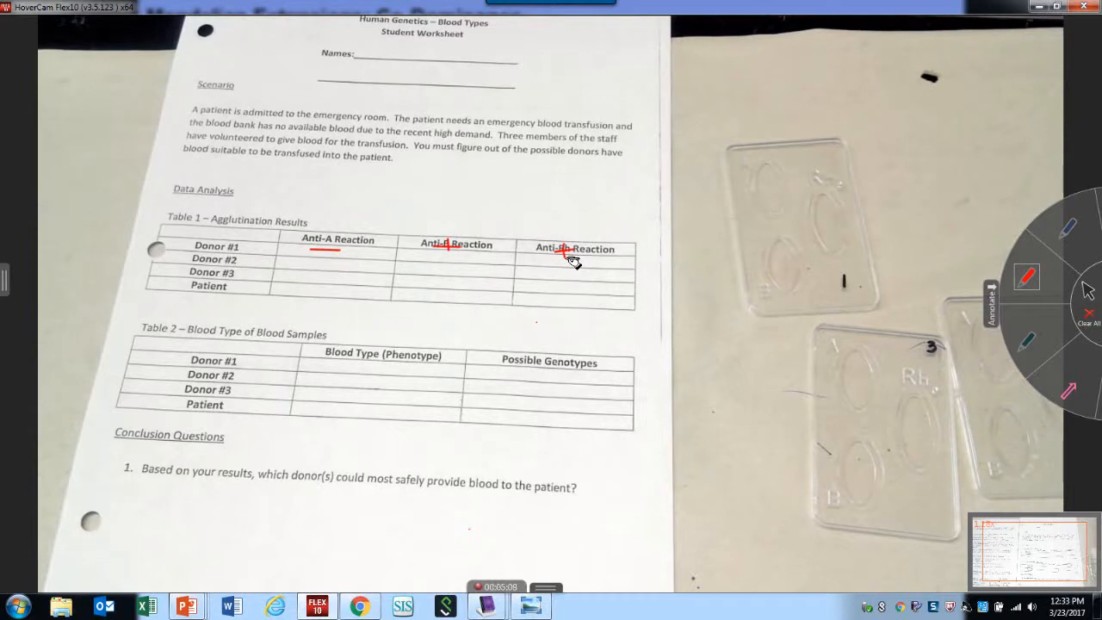
mouse_move(351, 364)
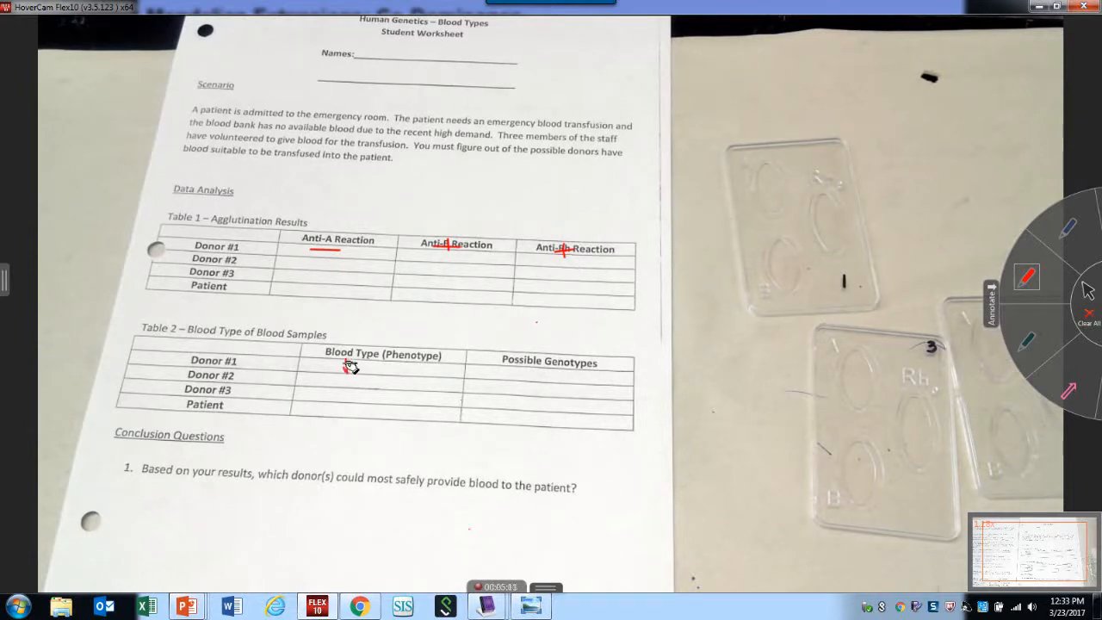
Step: Write donor 1's blood type B+ and possible genotypes BB, BO, ++, +- in red pen
left_click_drag(347, 369, 382, 370)
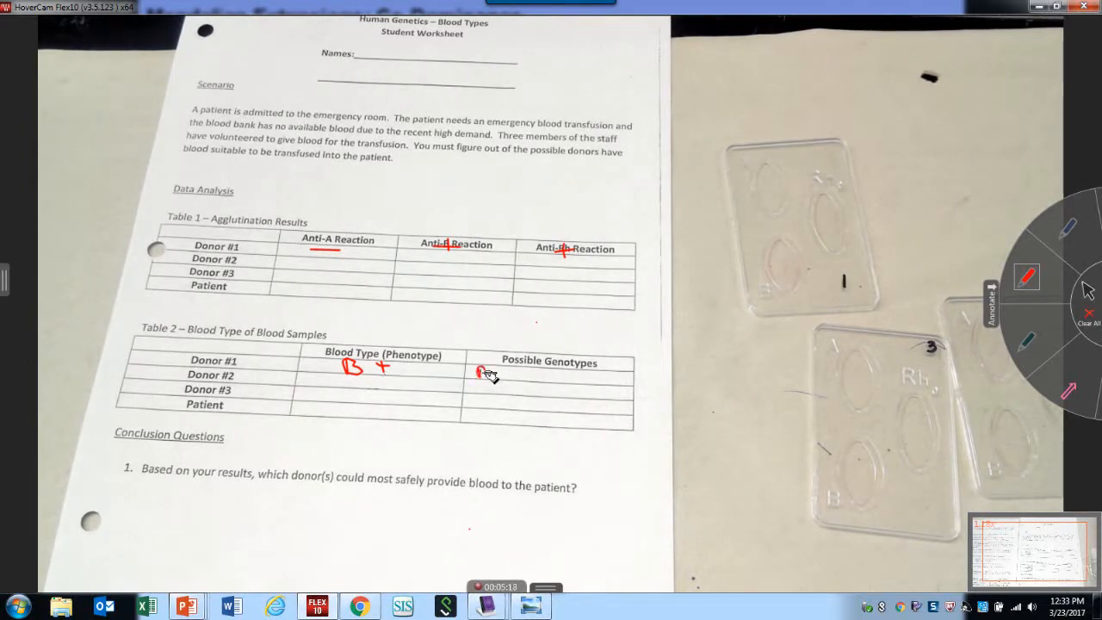
left_click_drag(479, 370, 503, 383)
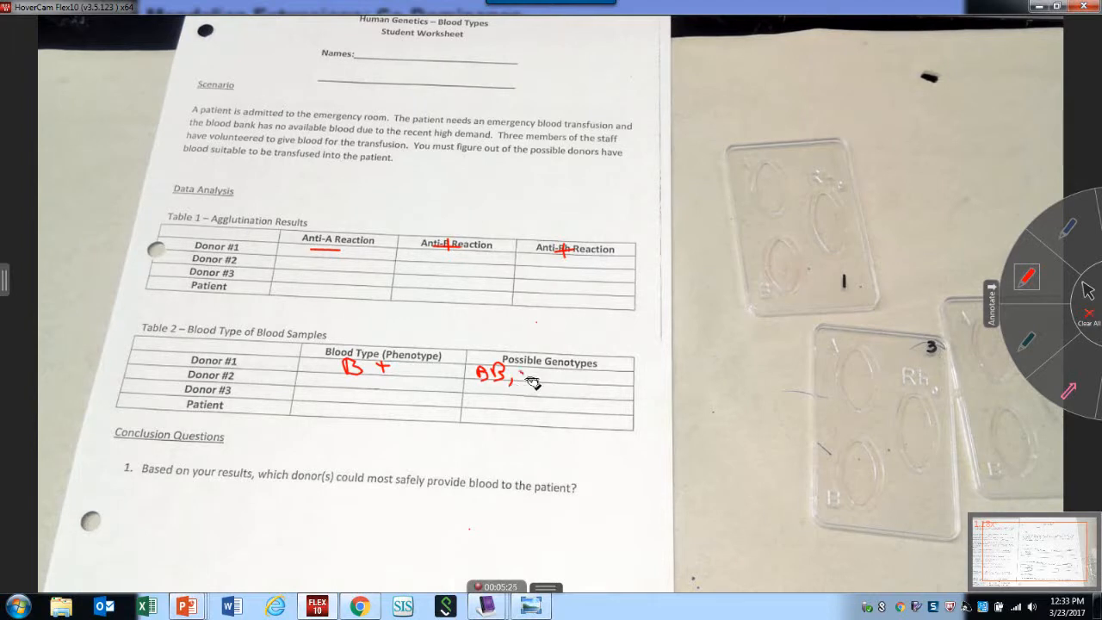
left_click_drag(516, 375, 547, 379)
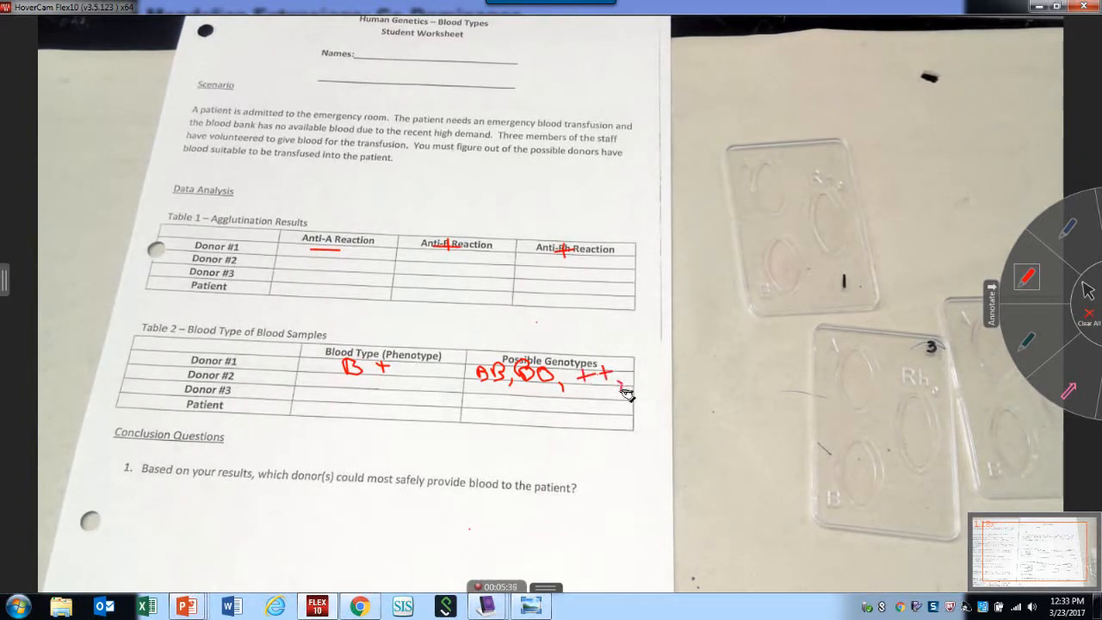
left_click_drag(620, 379, 640, 376)
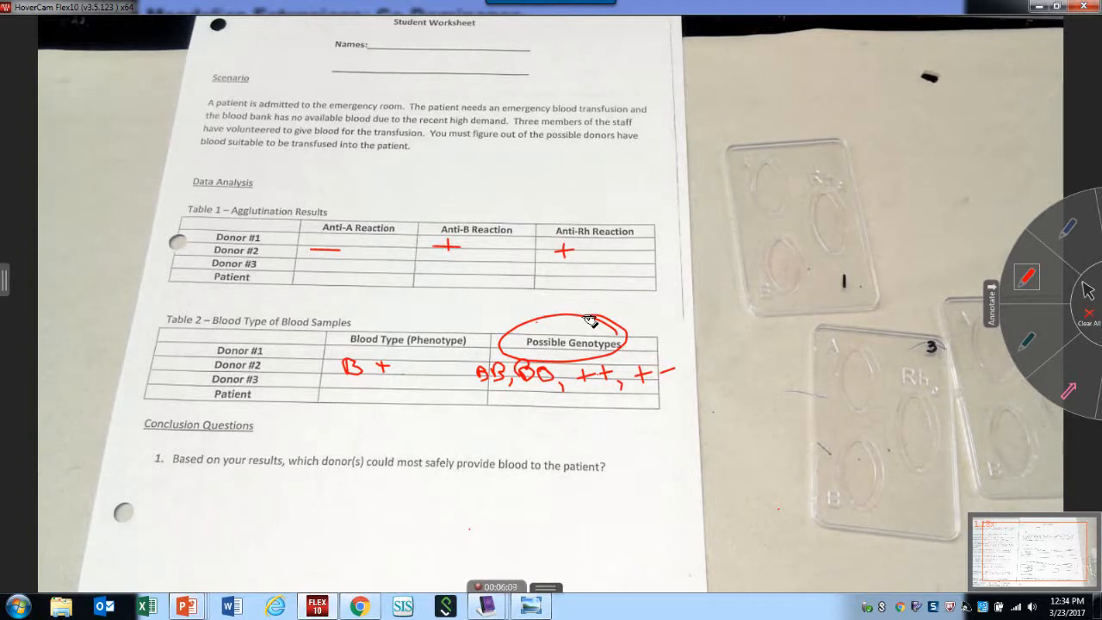
Step: Clear all annotations from the worksheet
left_click(1088, 317)
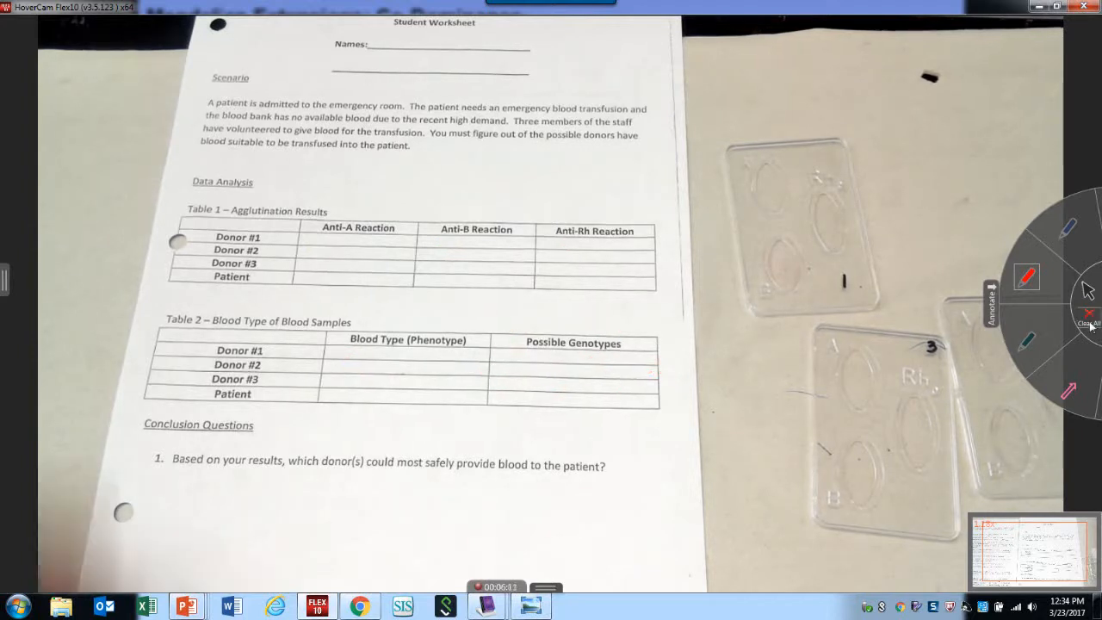